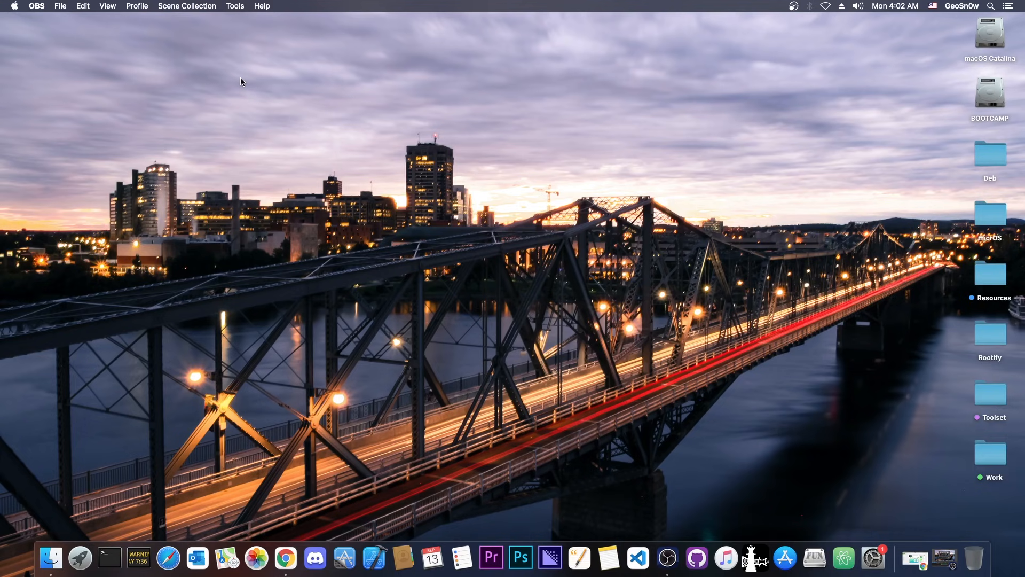
Close the Wutsapper Google Play page and view Peterpan0927's tweet on the iOS 15.0 beta bug
left_click(285, 557)
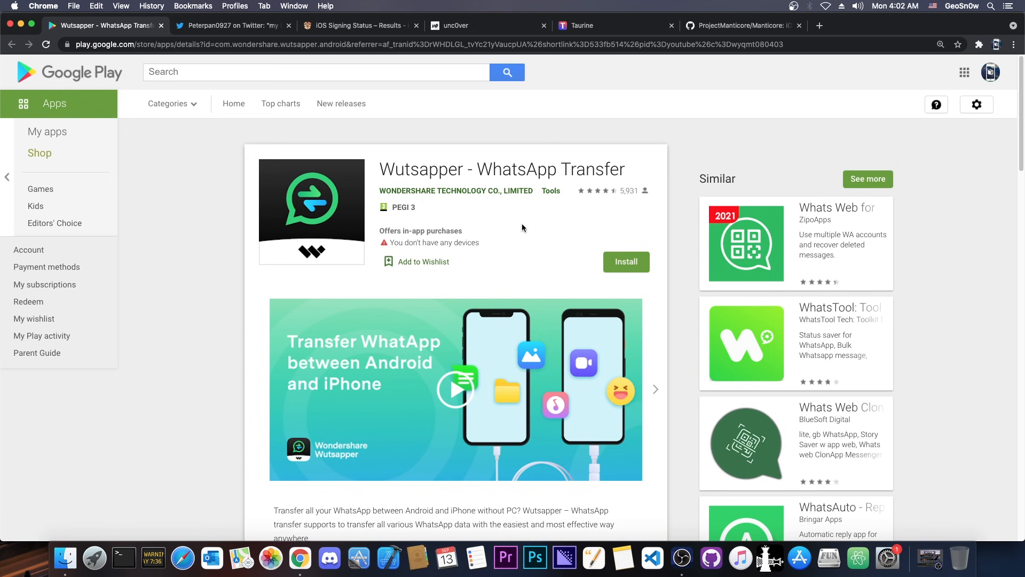
mouse_move(641, 249)
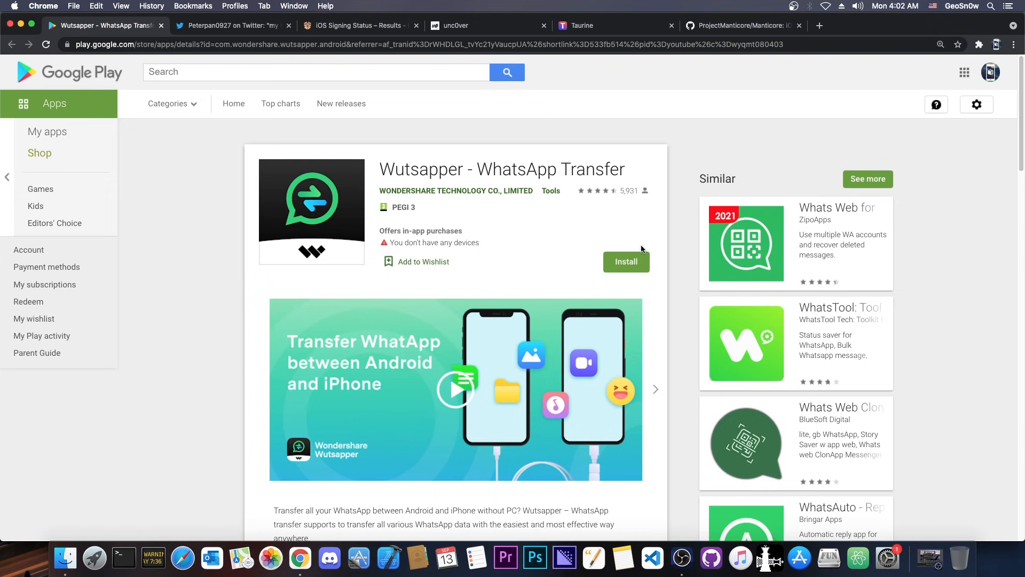
scroll("down", 3)
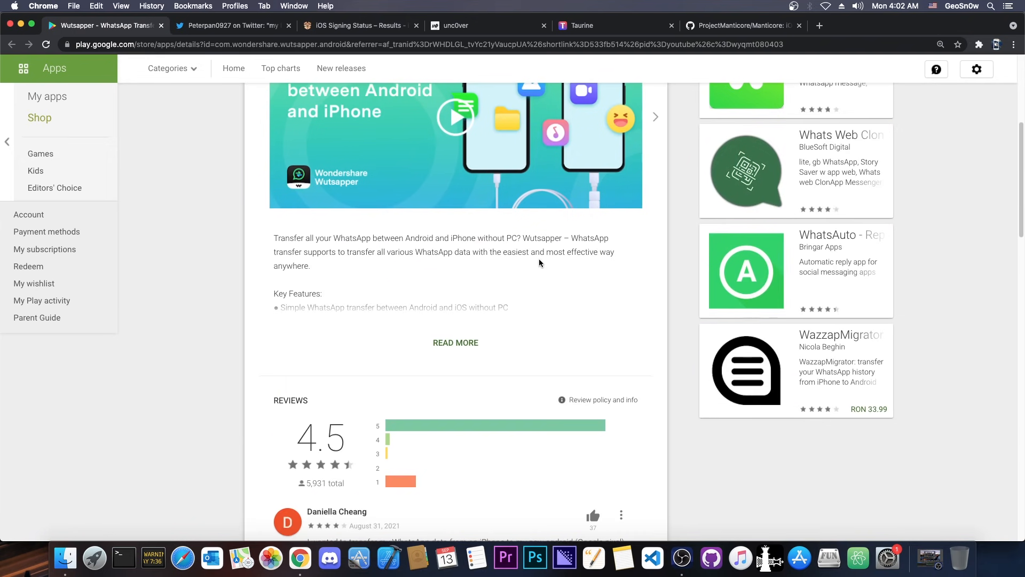
scroll("up", 3)
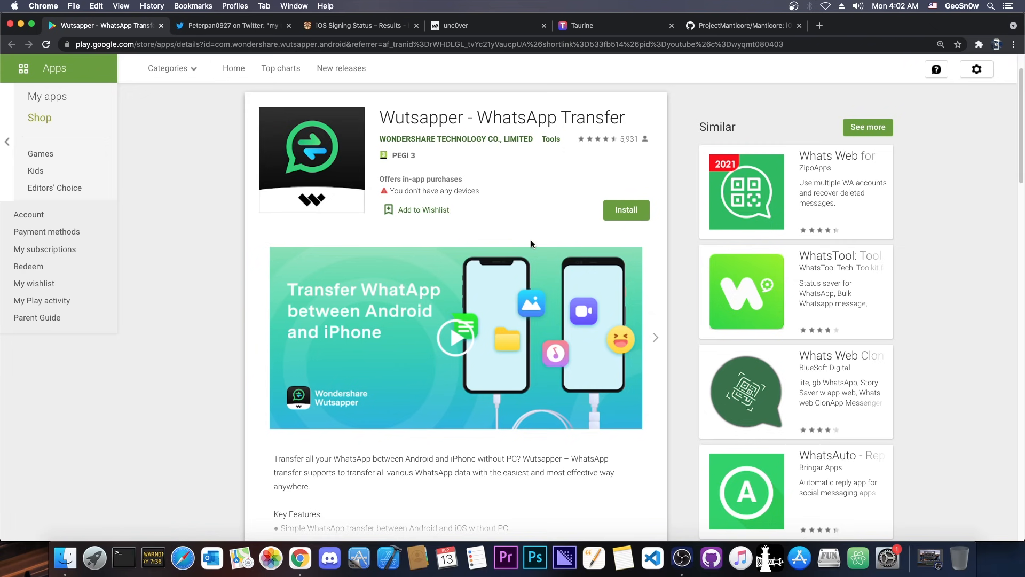
mouse_move(166, 37)
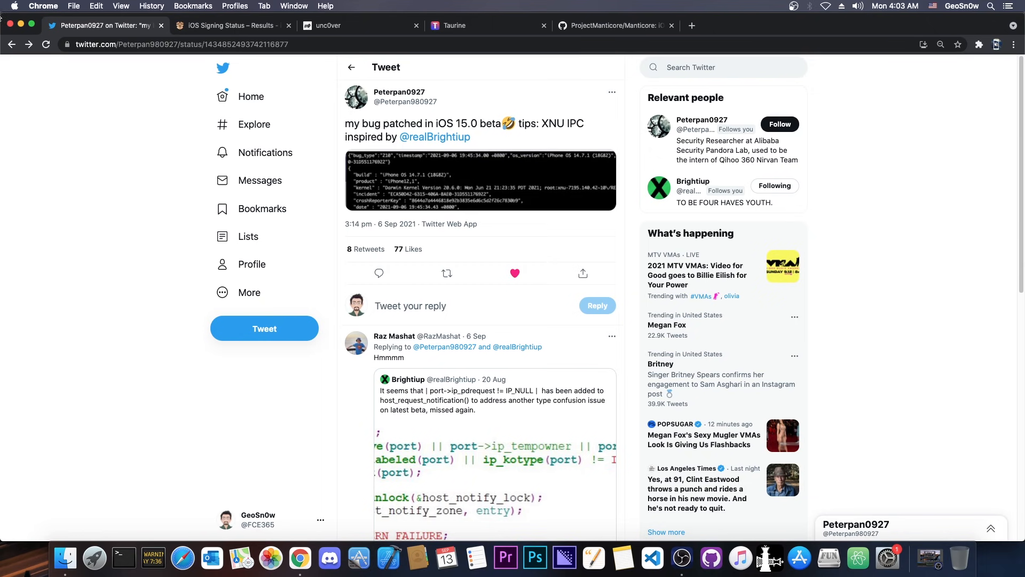
Scroll the iPhone13,1 signing status list to see which iOS versions are signed
left_click(229, 26)
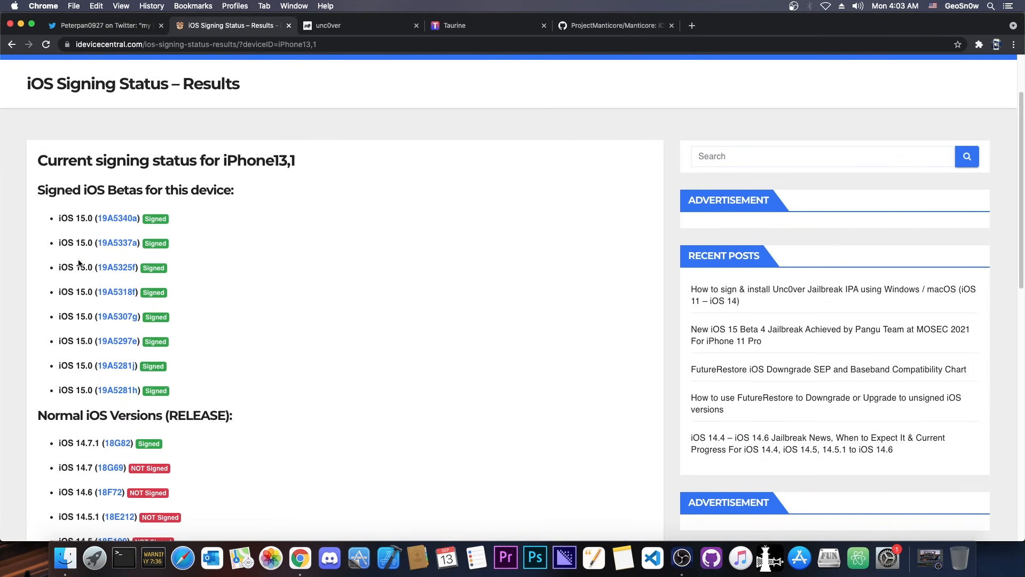
scroll("down", 3)
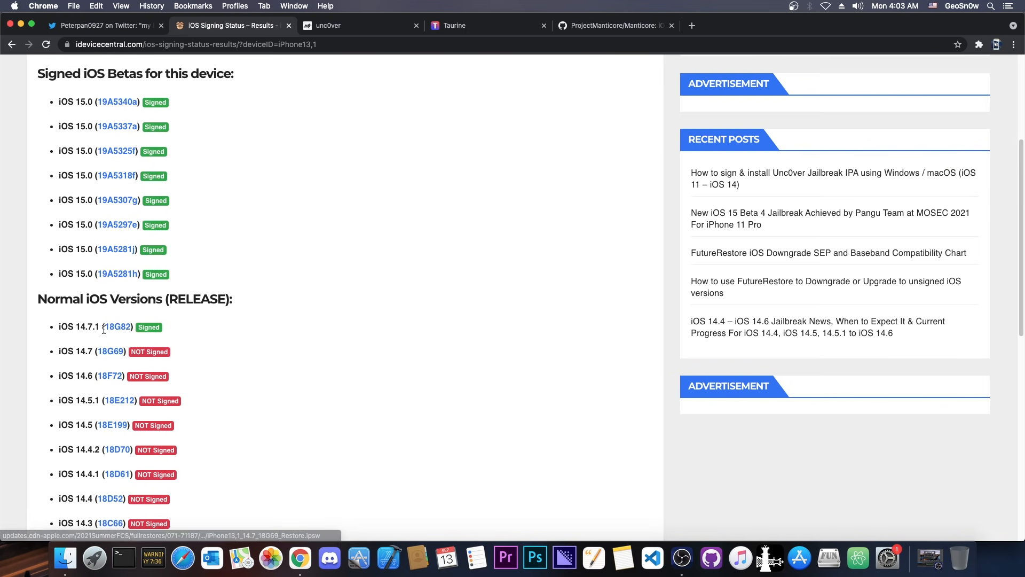
scroll("down", 3)
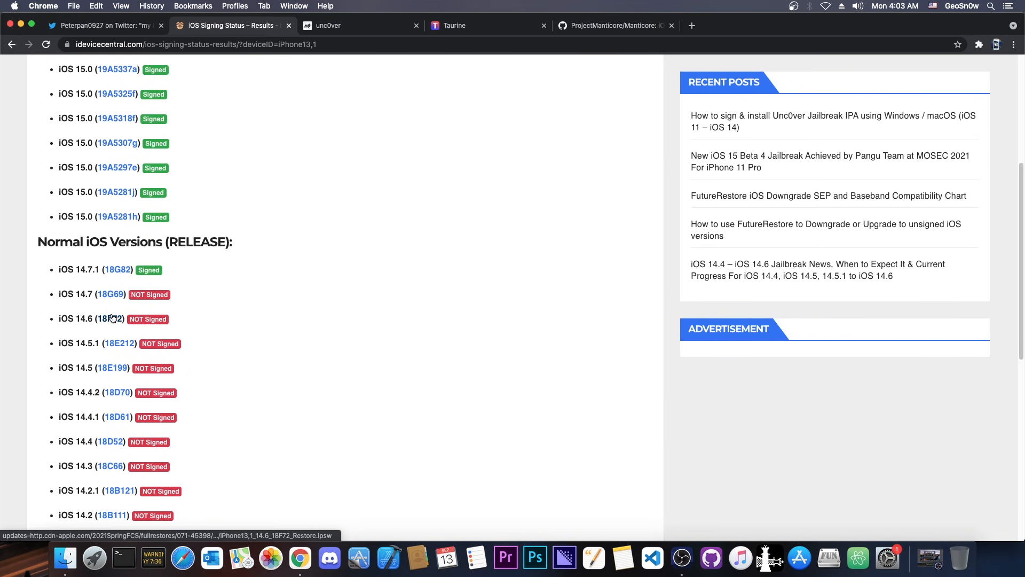
mouse_move(118, 343)
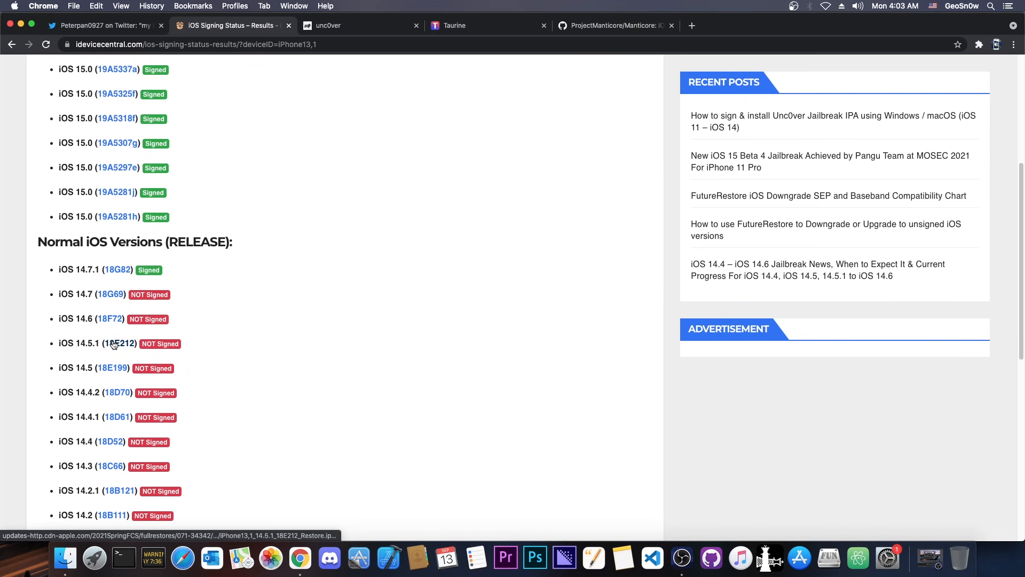
scroll("down", 3)
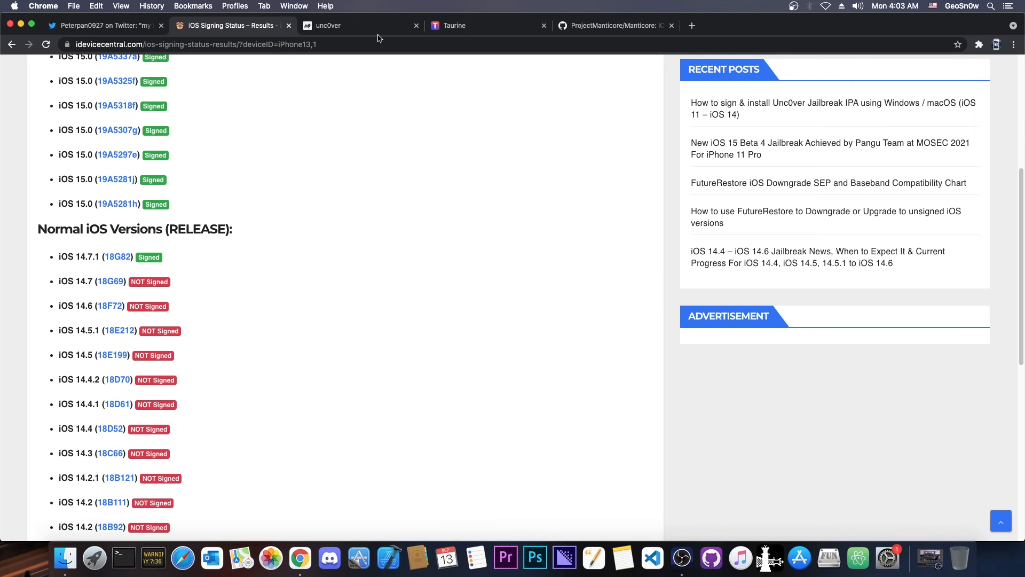
View the Taurine site, then scroll the Manticore Jailbreak GitHub README
left_click(452, 25)
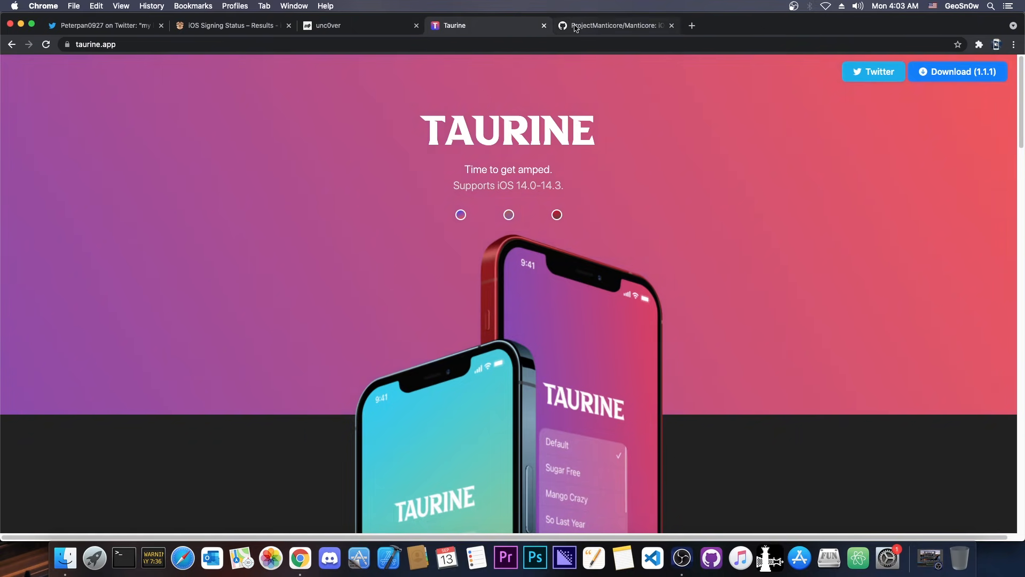
left_click(612, 25)
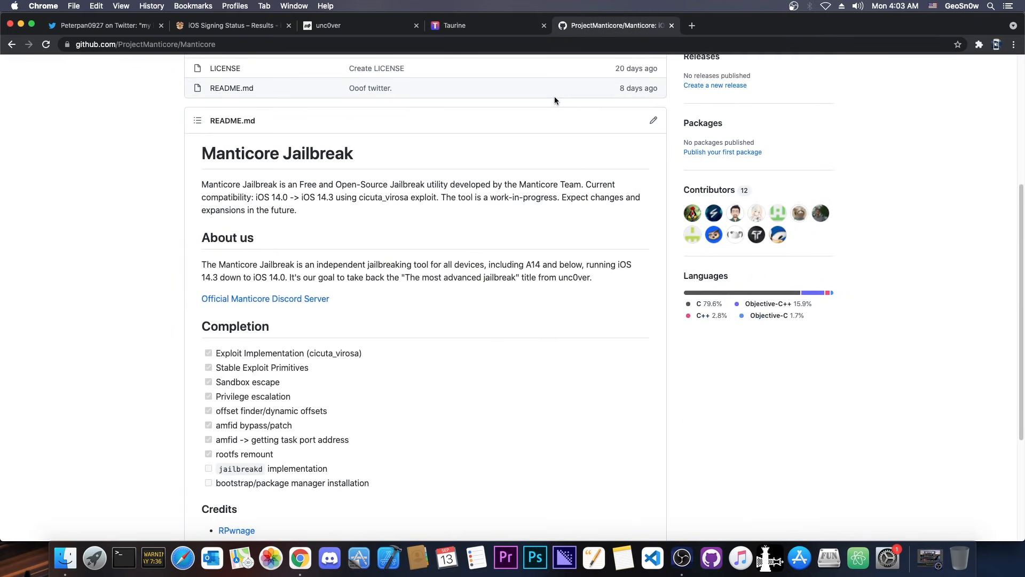
scroll("down", 3)
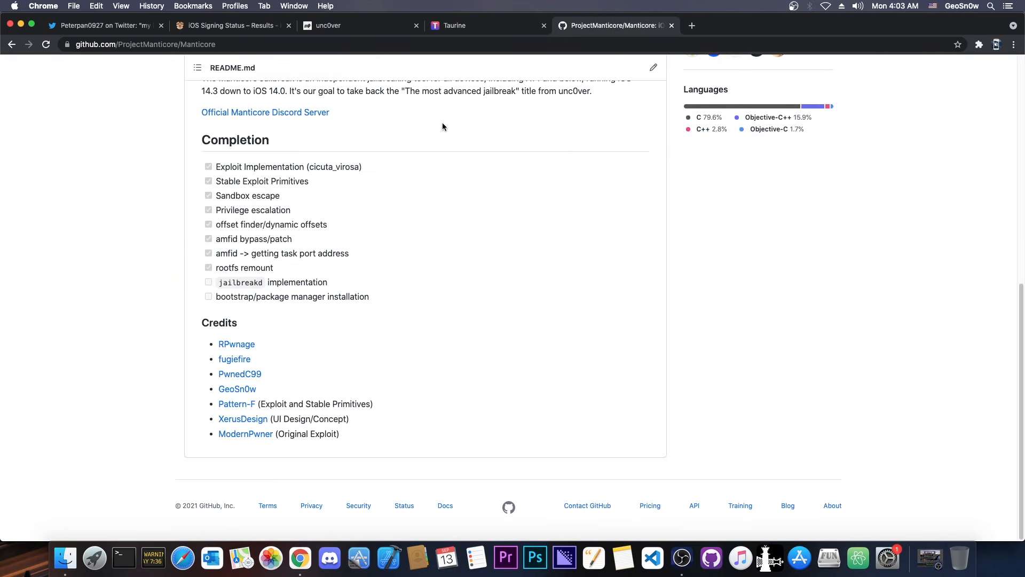
Return to Peterpan0927's tweet and enlarge its iOS 14.7.1 crash log screenshot
left_click(104, 25)
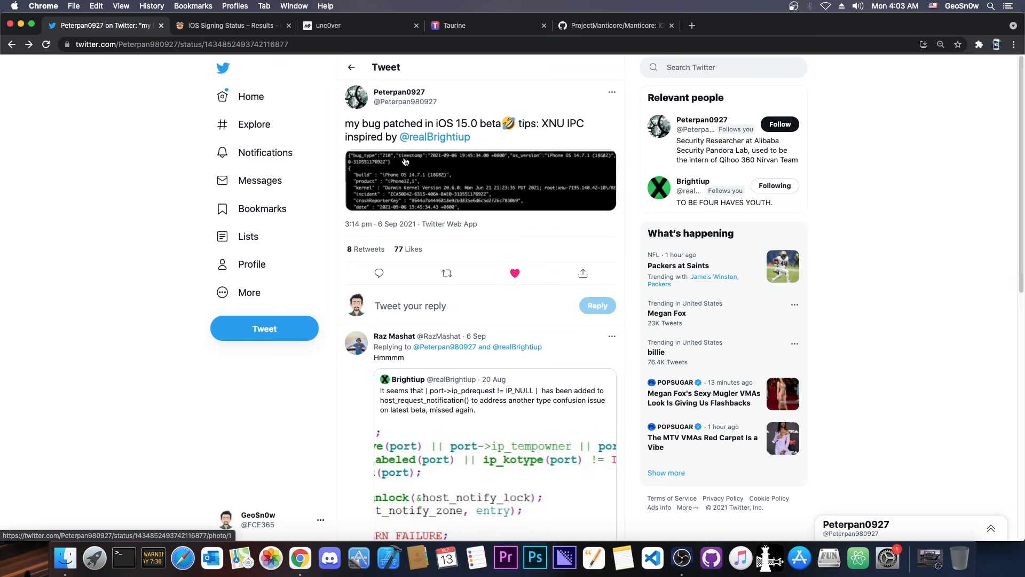
mouse_move(371, 155)
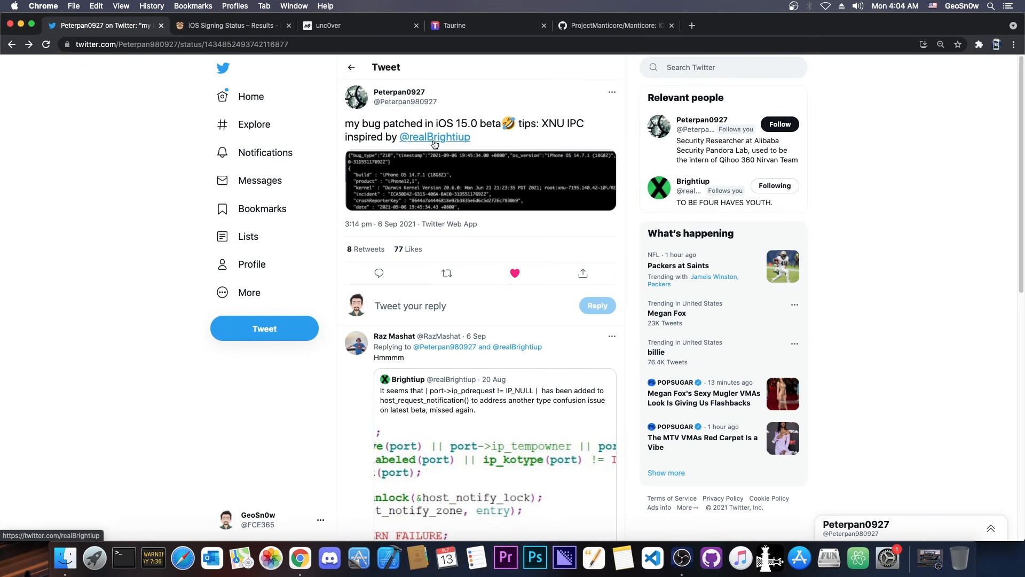
left_click(481, 180)
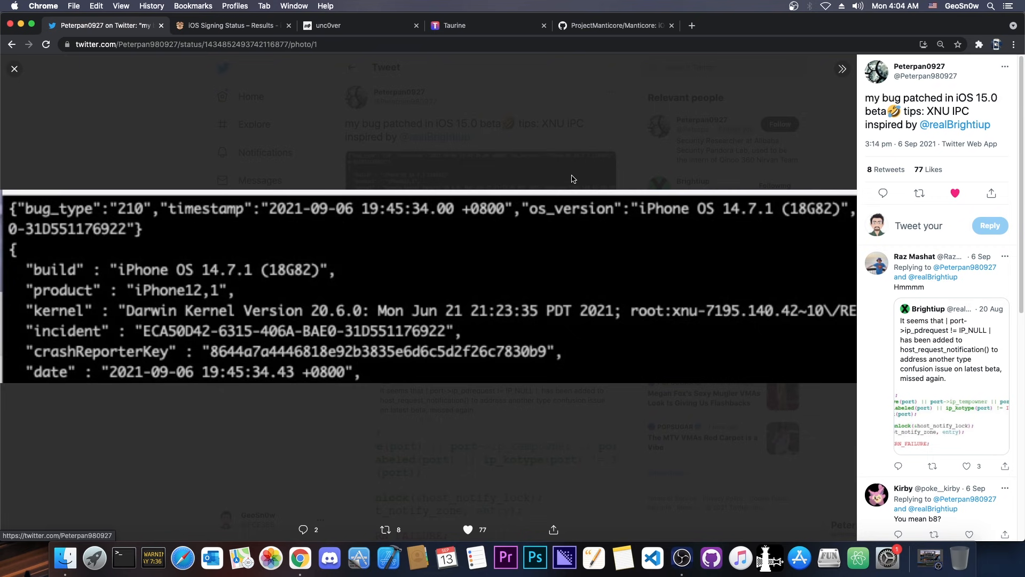
left_click(14, 69)
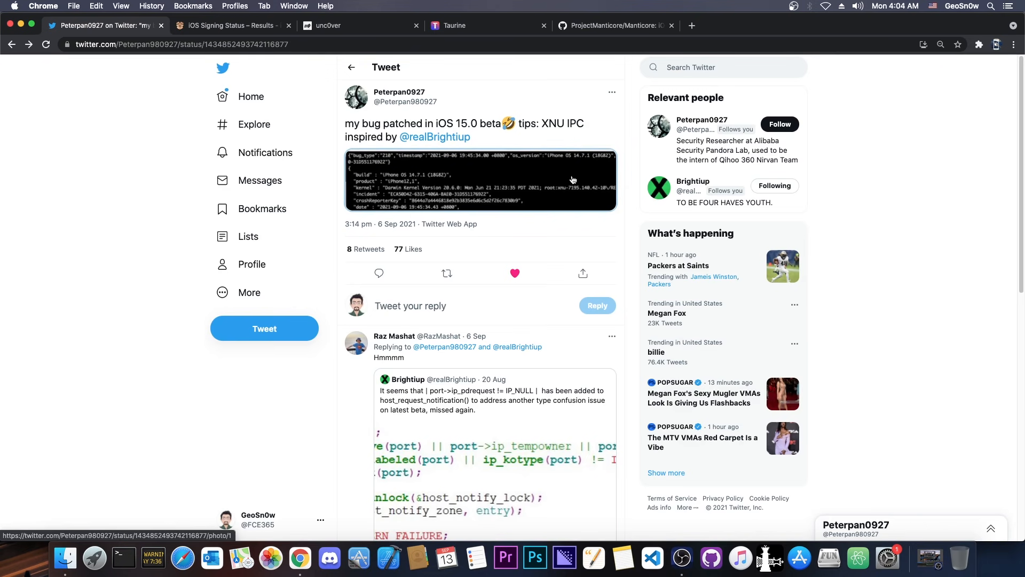
mouse_move(548, 211)
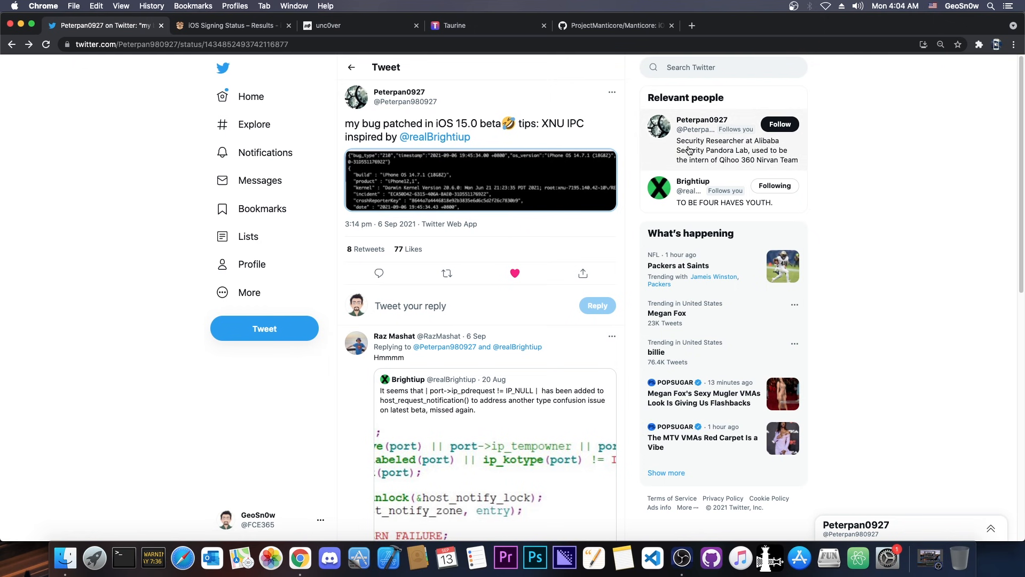
mouse_move(752, 159)
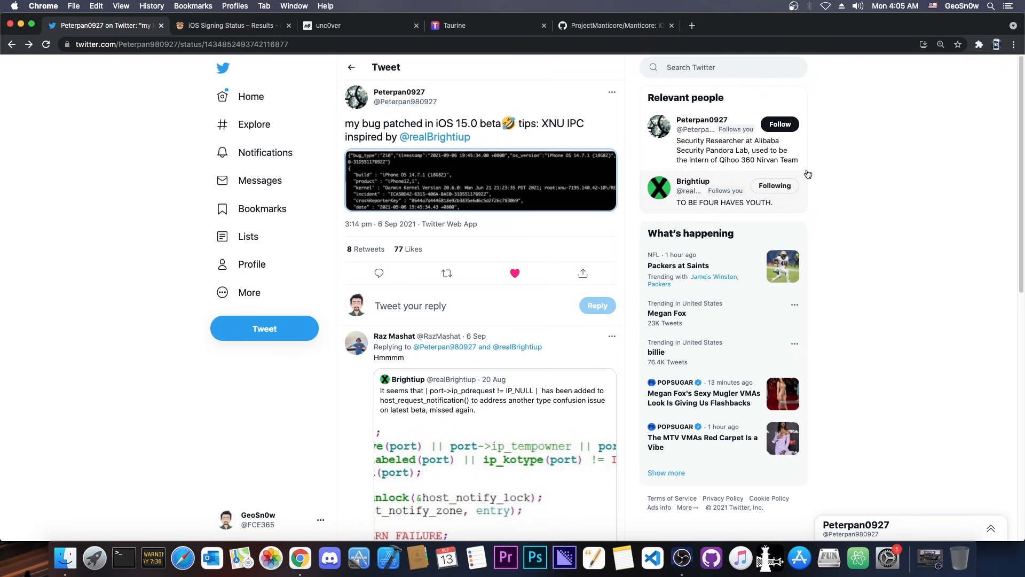
left_click(480, 180)
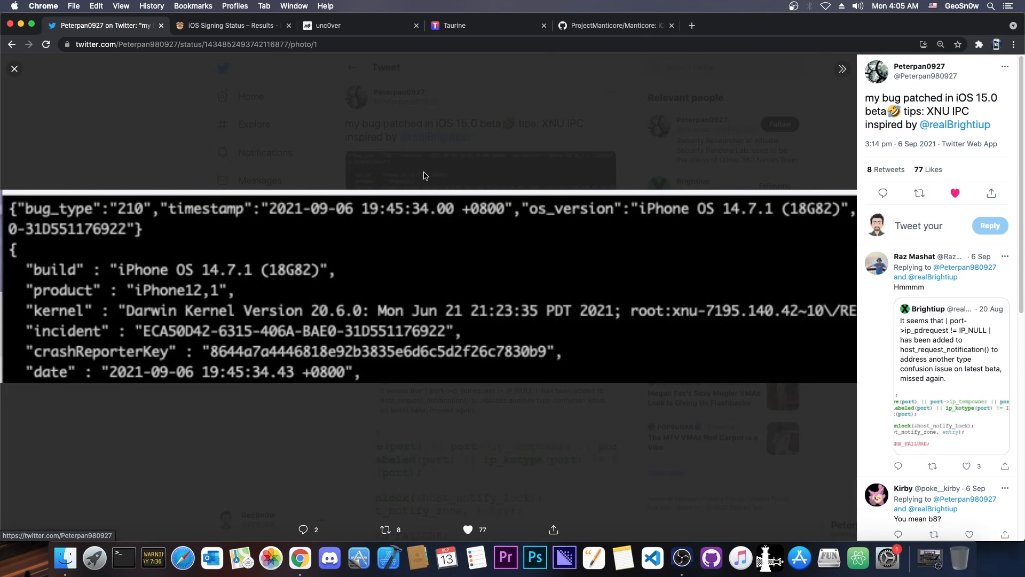
Close the enlarged crash log and show the unc0ver v6.2.0 jailbreak site
left_click(14, 69)
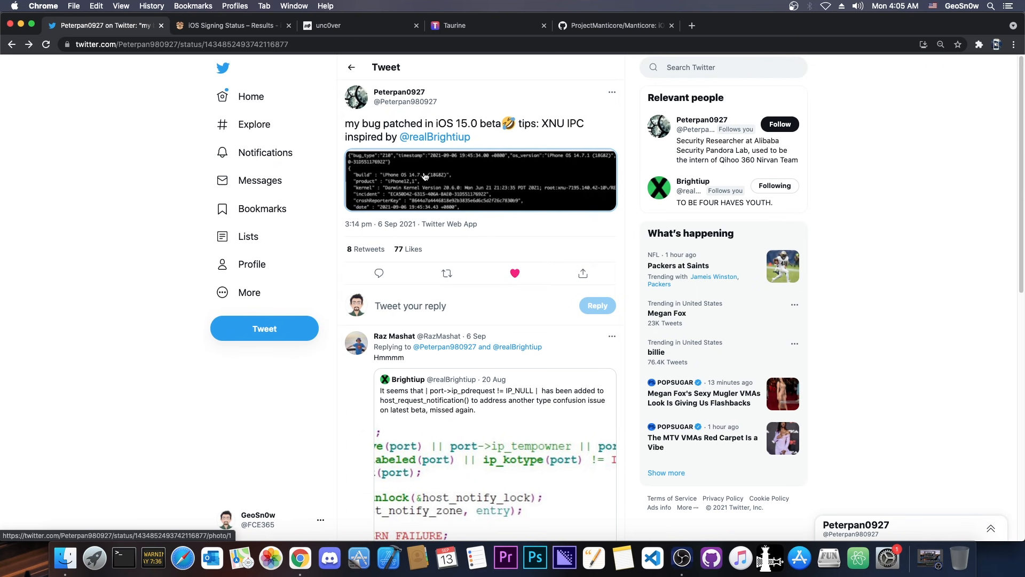
mouse_move(376, 169)
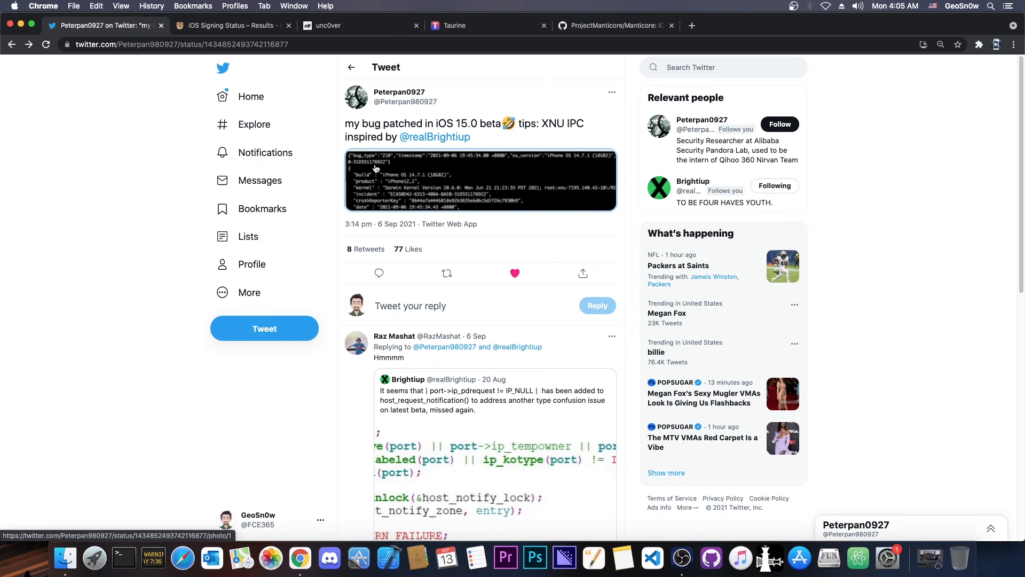
left_click(347, 26)
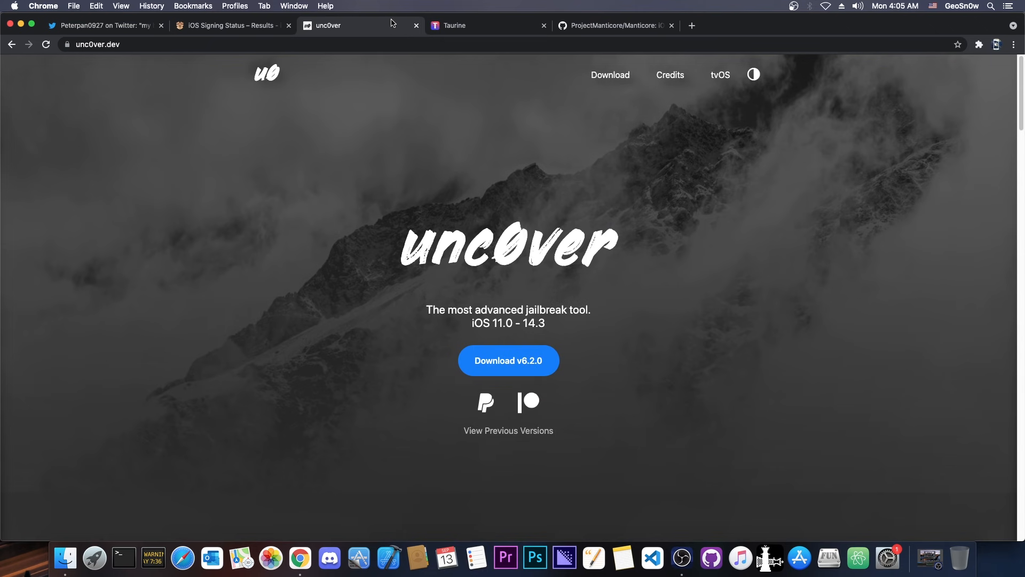
Revisit the bug tweet, then the Taurine site, ending on the Manticore GitHub repository
left_click(105, 25)
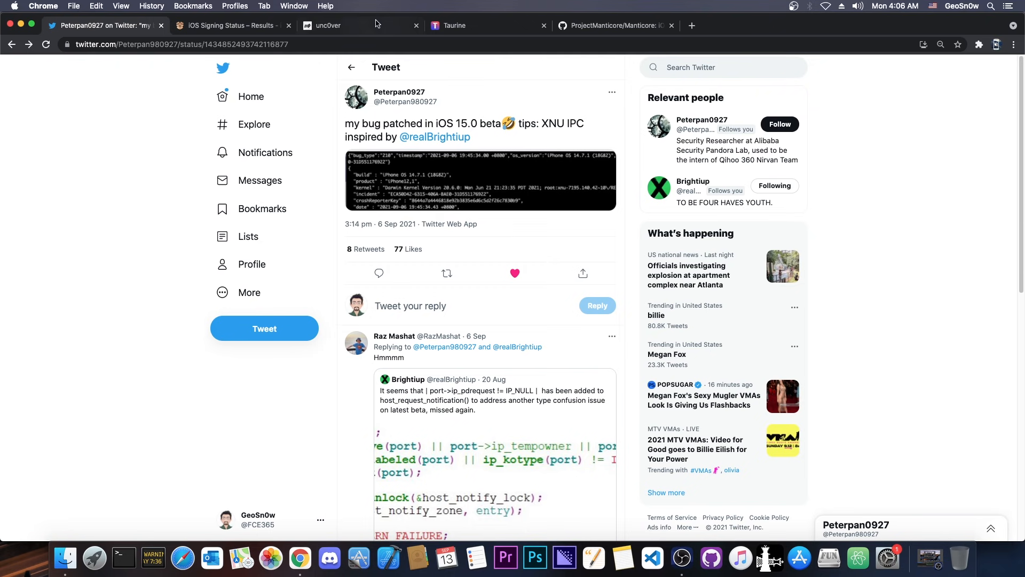
left_click(471, 26)
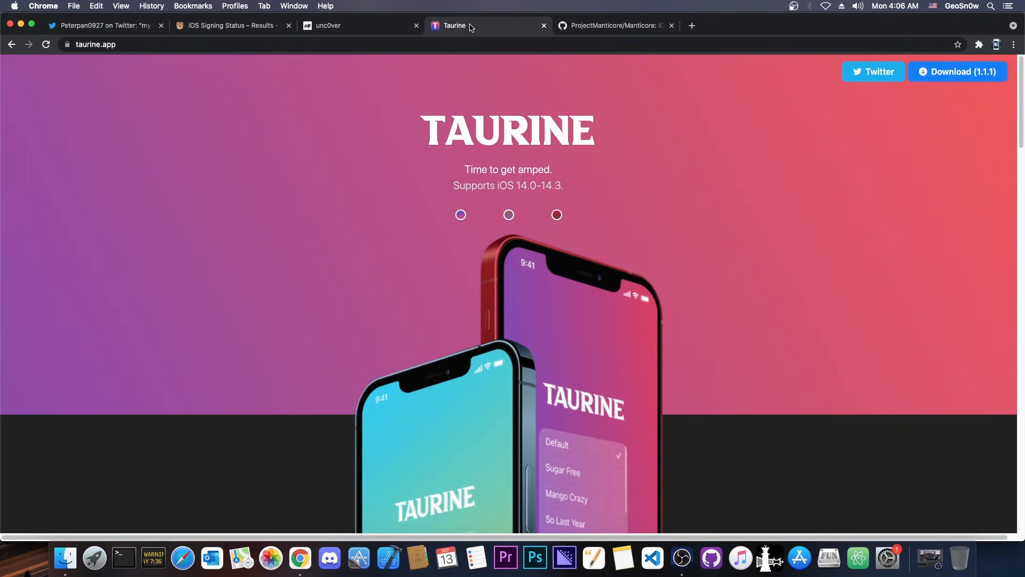
left_click(612, 25)
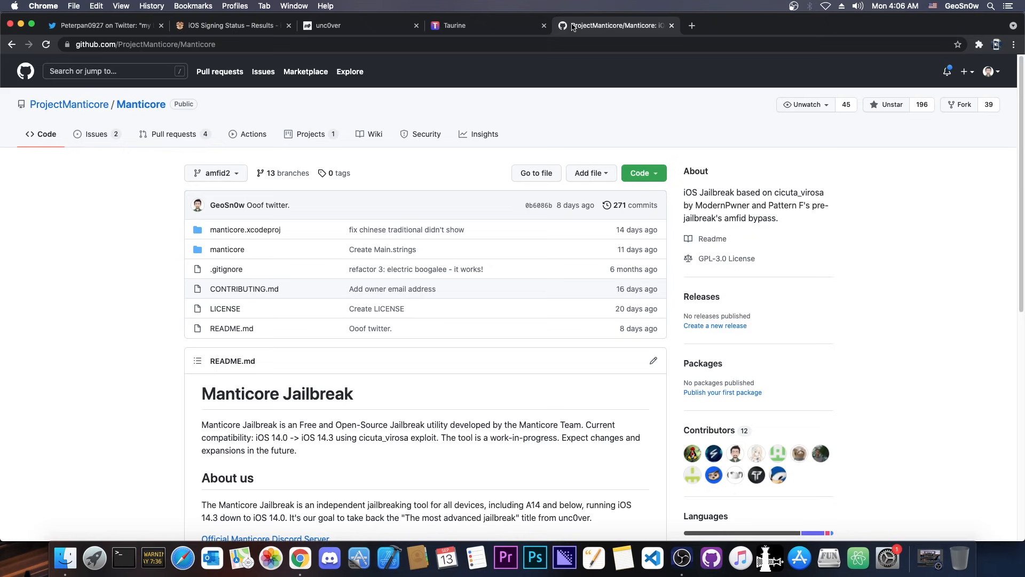
scroll("down", 3)
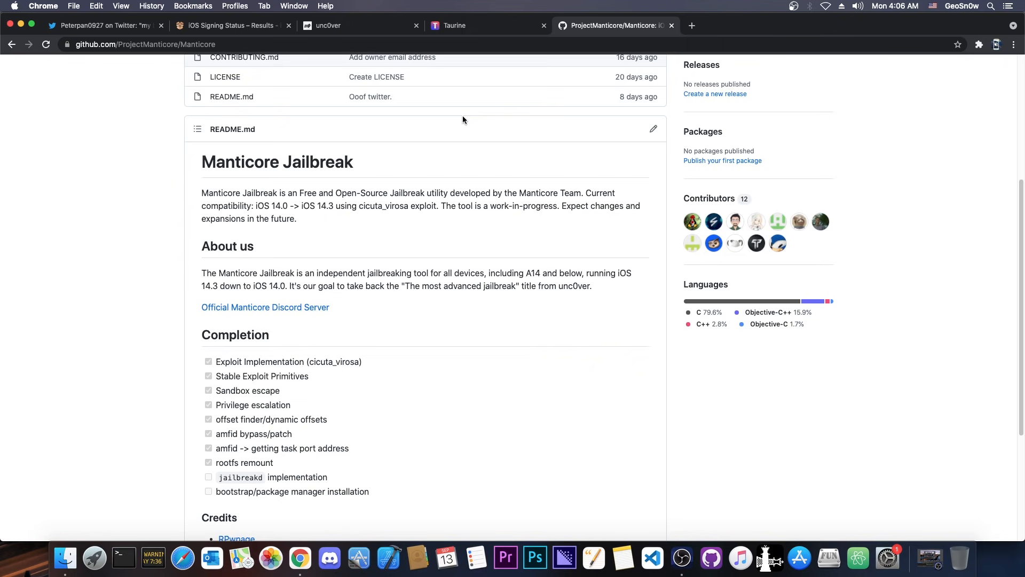
scroll("up", 3)
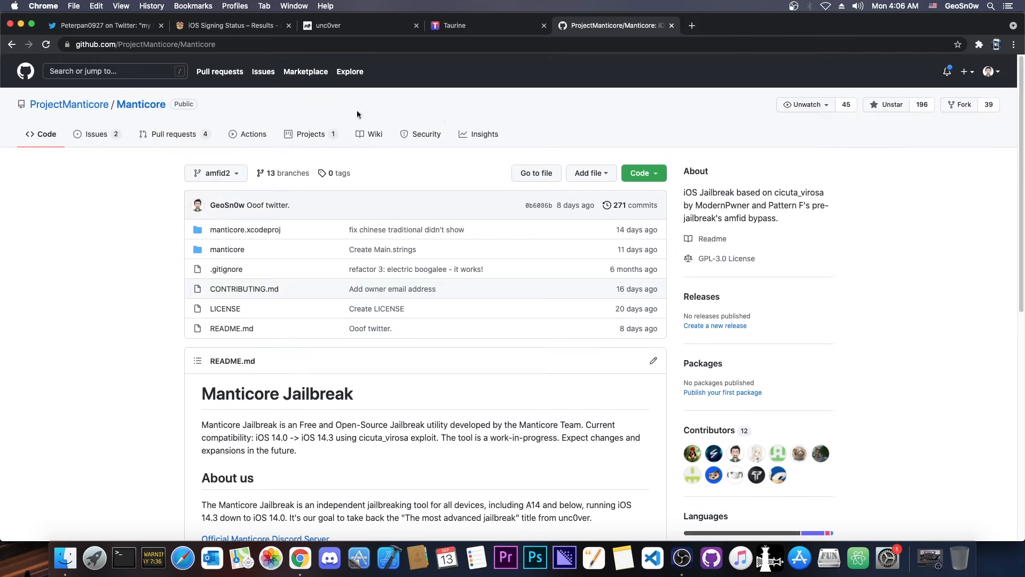
left_click(230, 25)
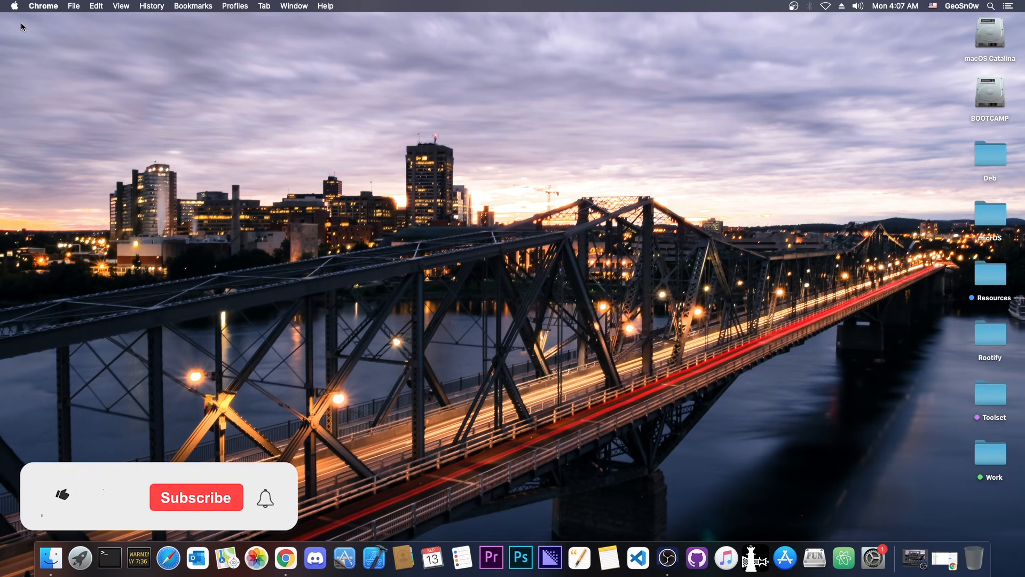
left_click(61, 494)
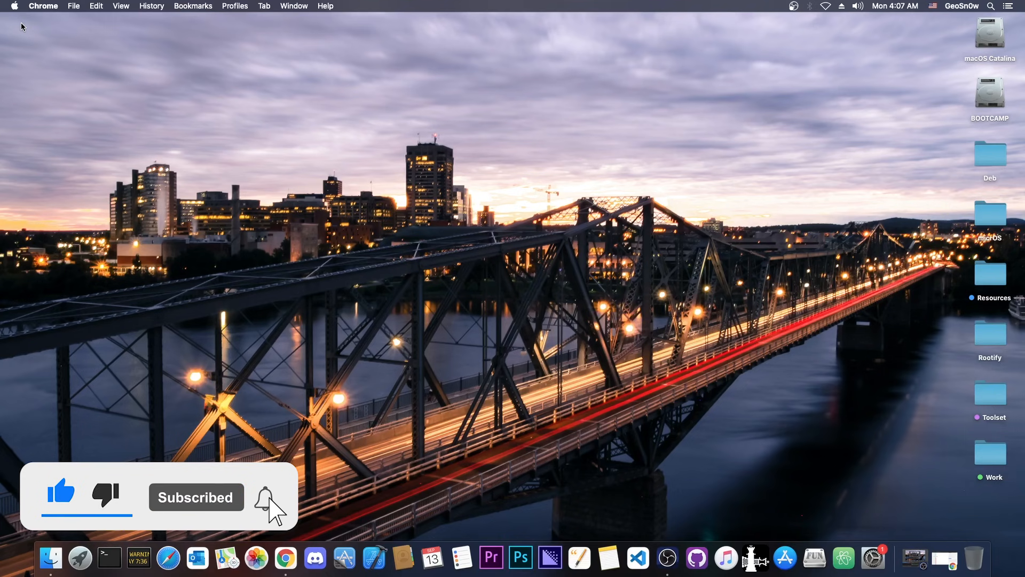
left_click(264, 498)
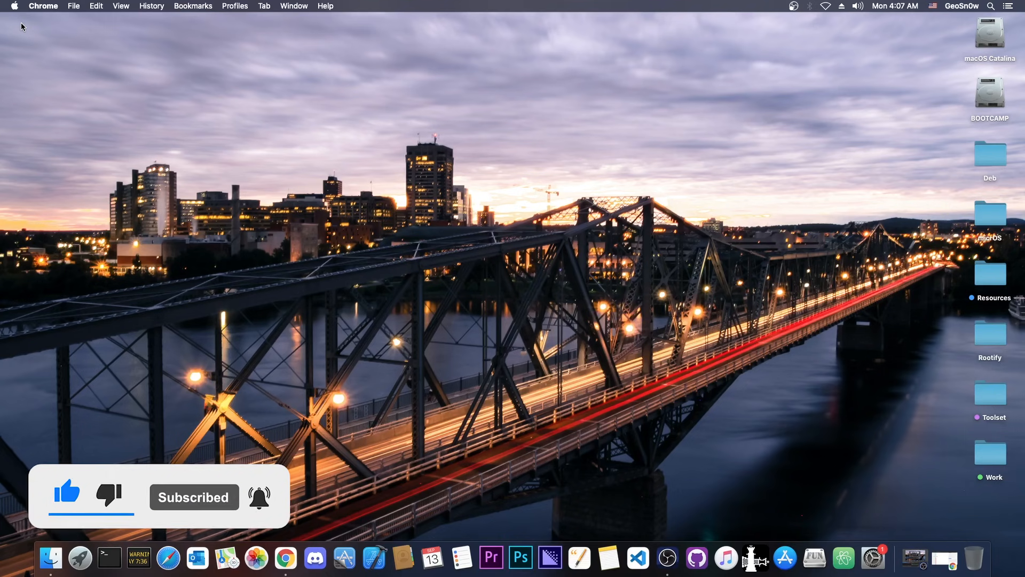